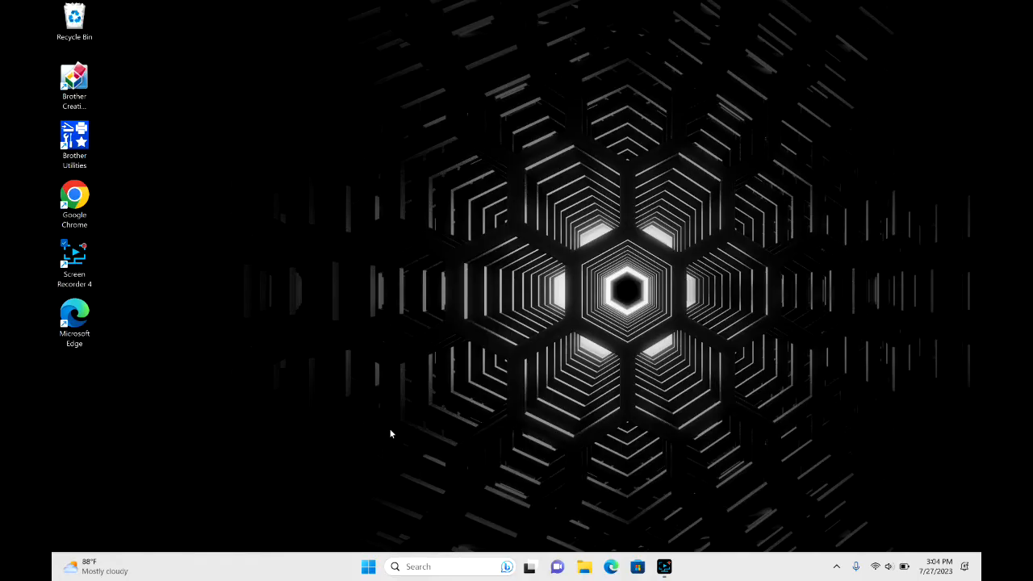
mouse_move(386, 438)
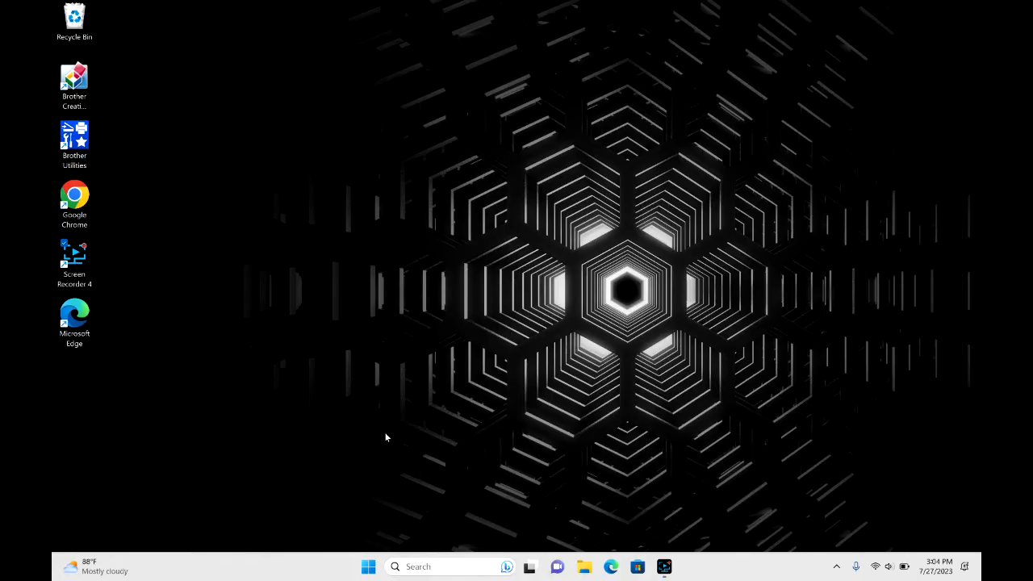
Bring up the Start menu showing pinned apps and recommended files.
click(368, 567)
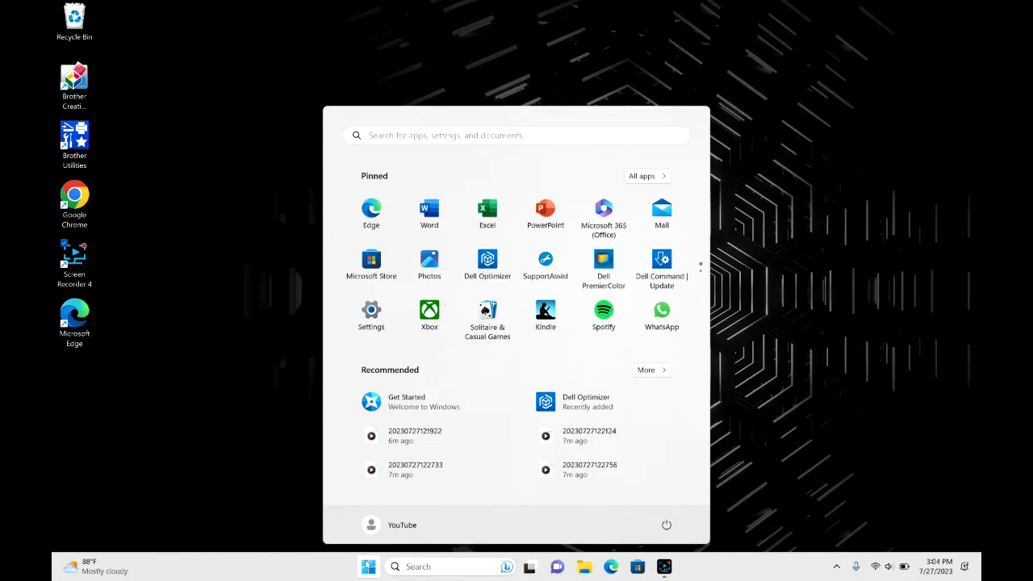
mouse_move(371, 315)
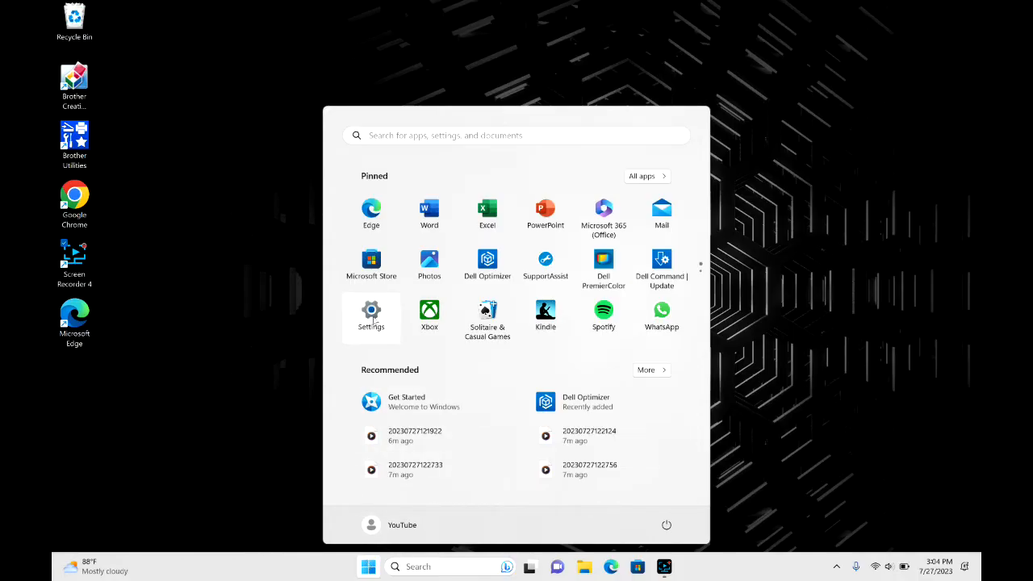
Launch Settings and go to Bluetooth & devices, where AirPods show as connected.
click(371, 309)
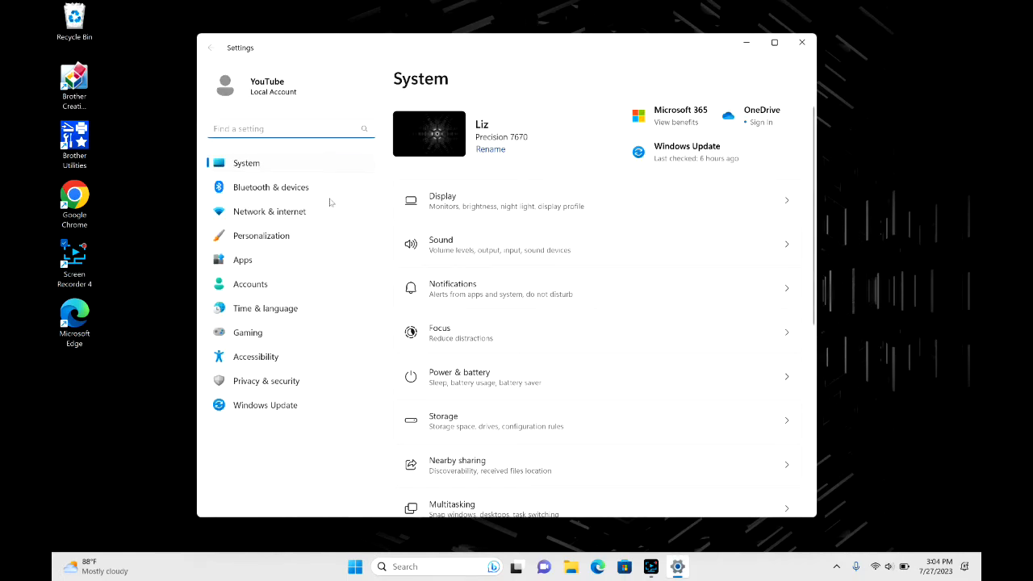
mouse_move(277, 191)
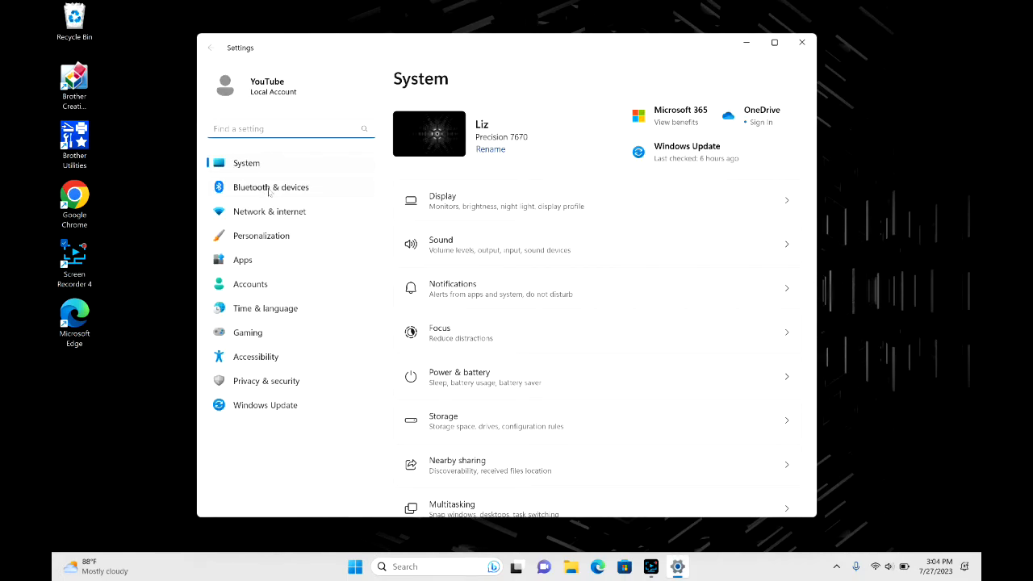
click(271, 187)
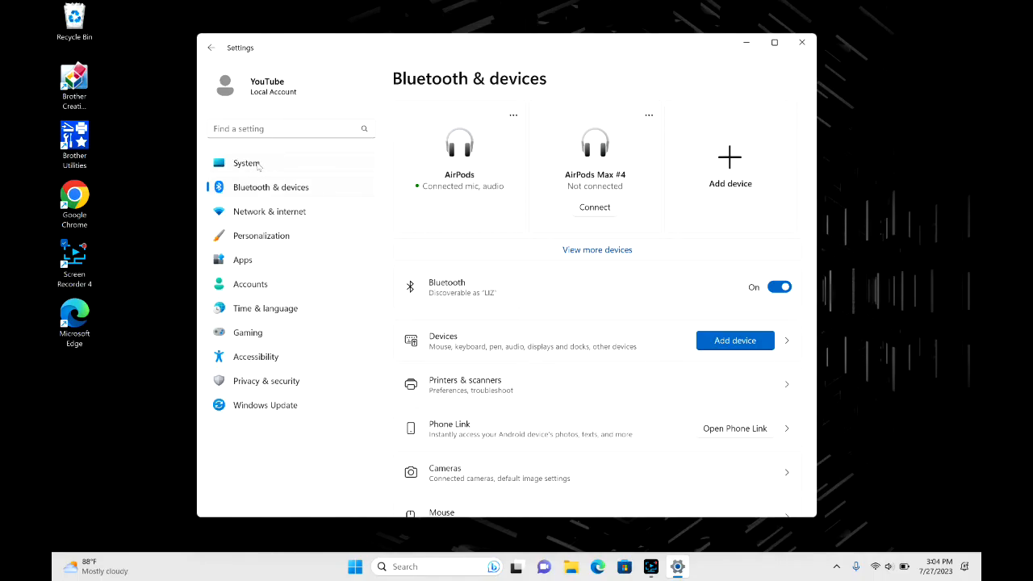
Go to System > Sound with Headphones (AirPods) as the output device.
click(247, 163)
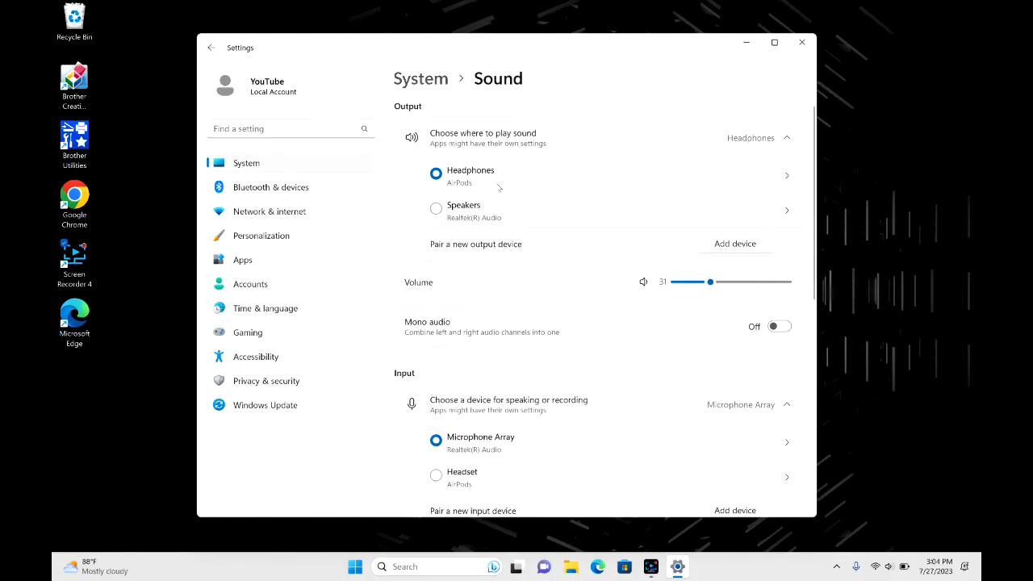
mouse_move(610, 158)
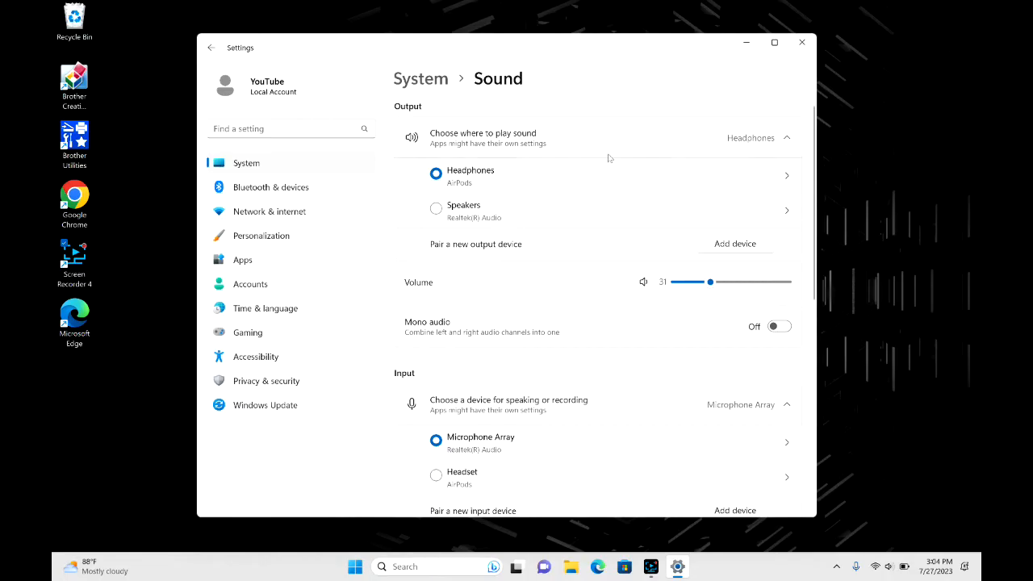
mouse_move(763, 137)
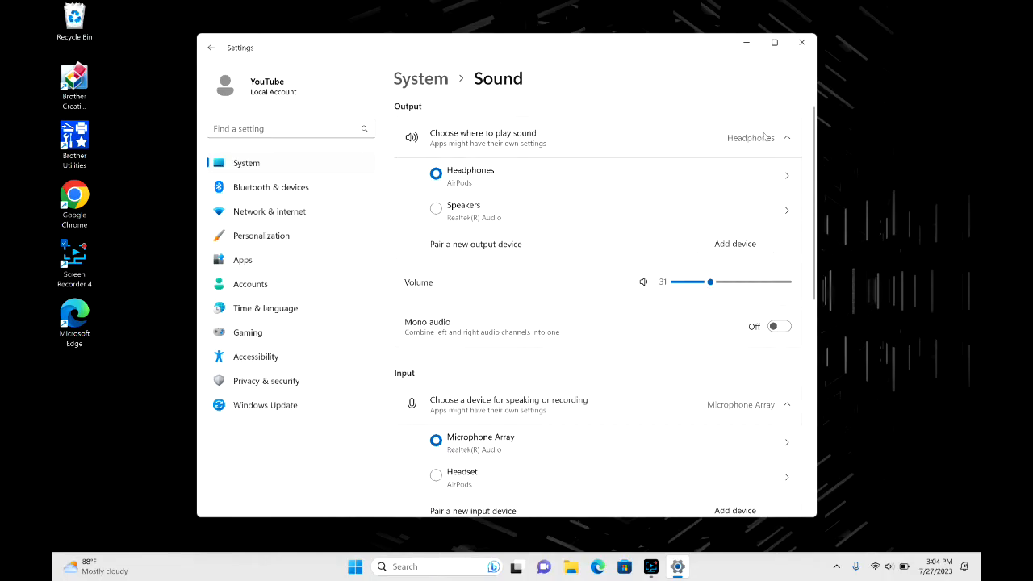
mouse_move(726, 139)
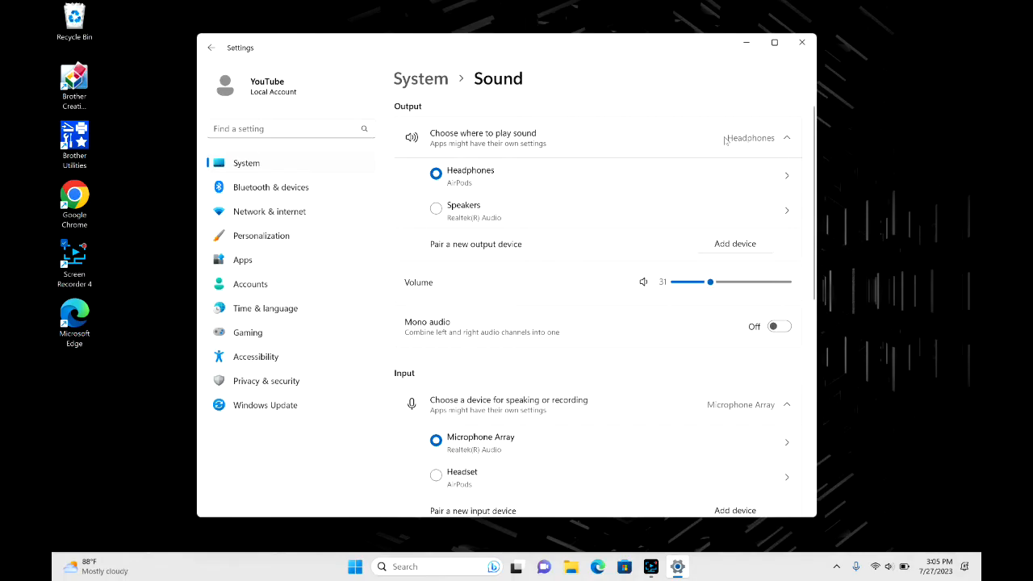
mouse_move(687, 132)
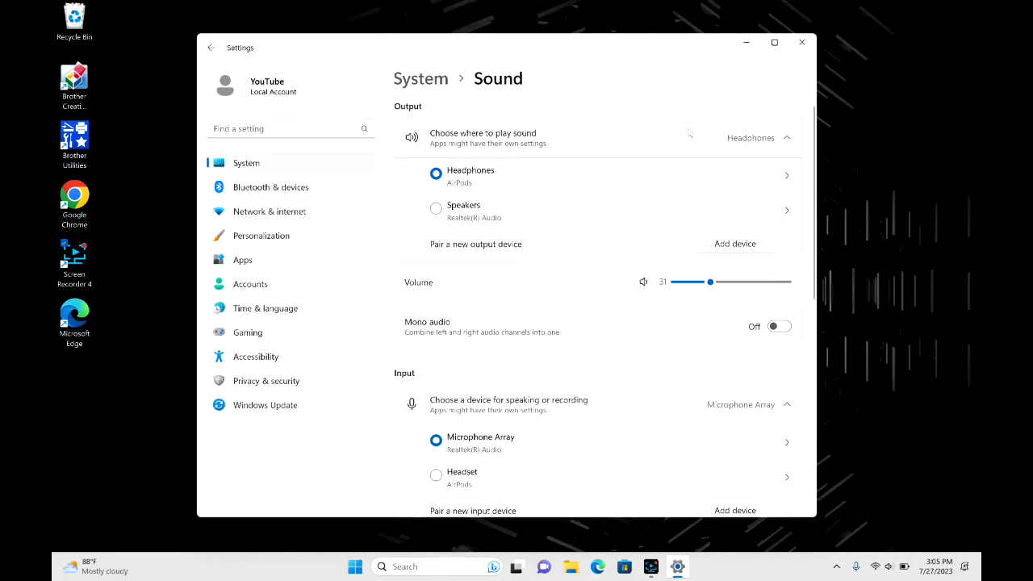
Scroll to the Input section listing Microphone Array and the AirPods Headset.
scroll(down, 3)
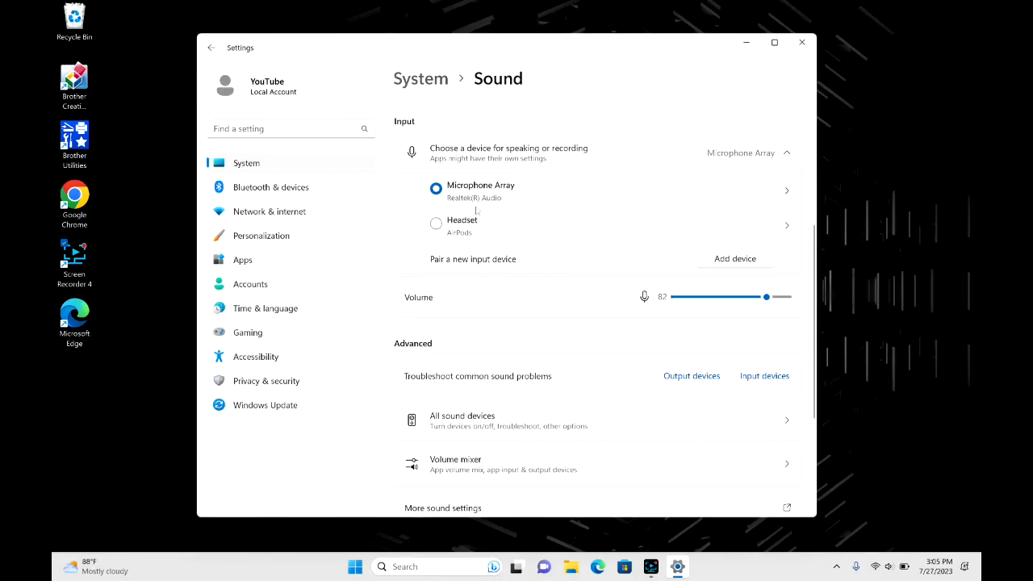
mouse_move(507, 210)
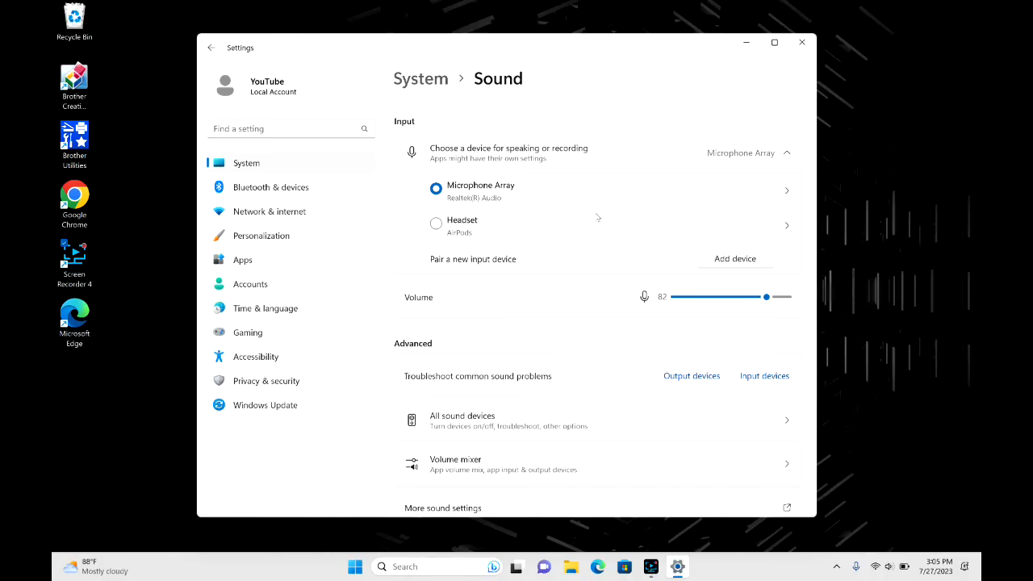
mouse_move(458, 236)
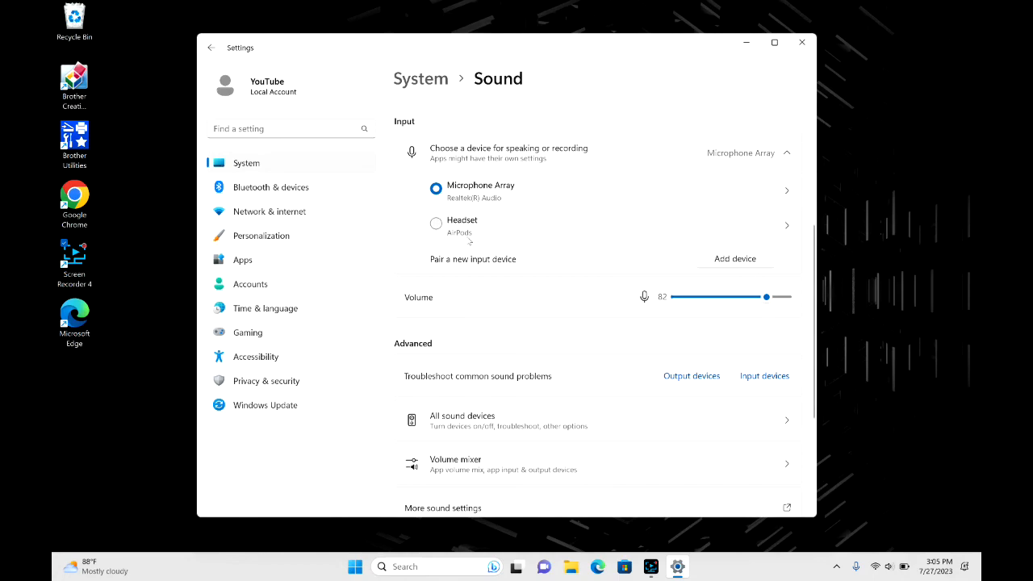
mouse_move(509, 220)
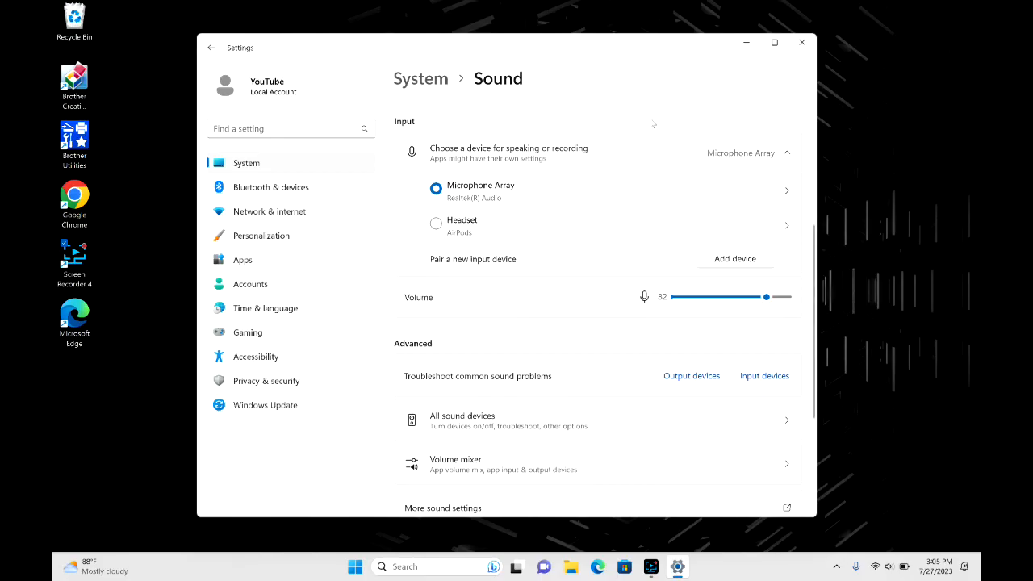
mouse_move(620, 165)
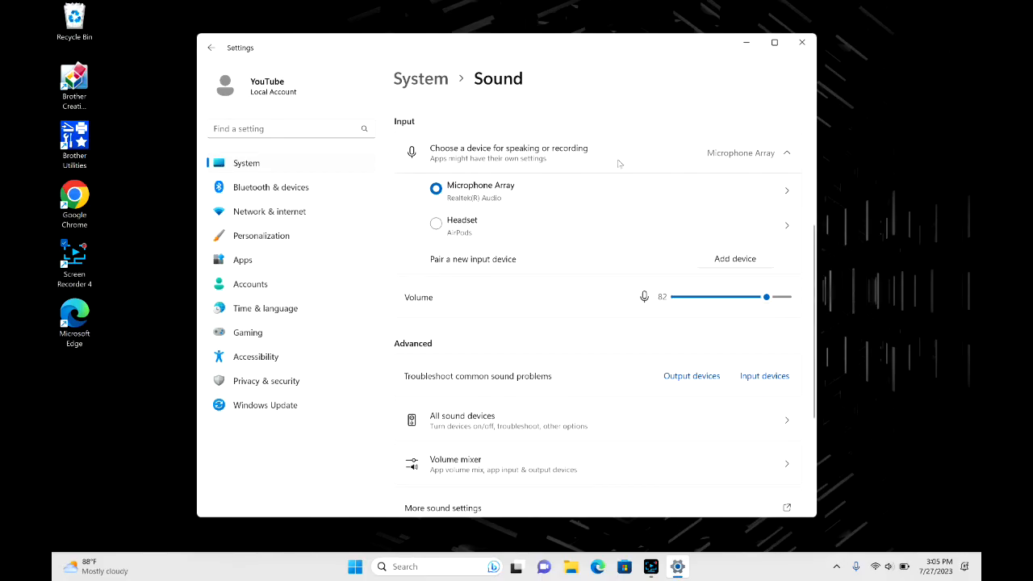
mouse_move(634, 116)
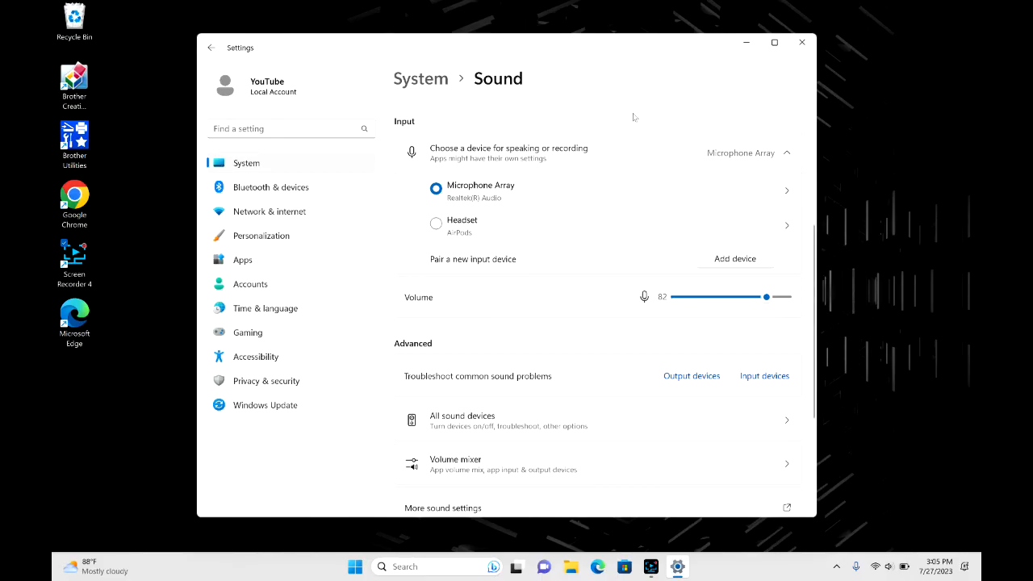